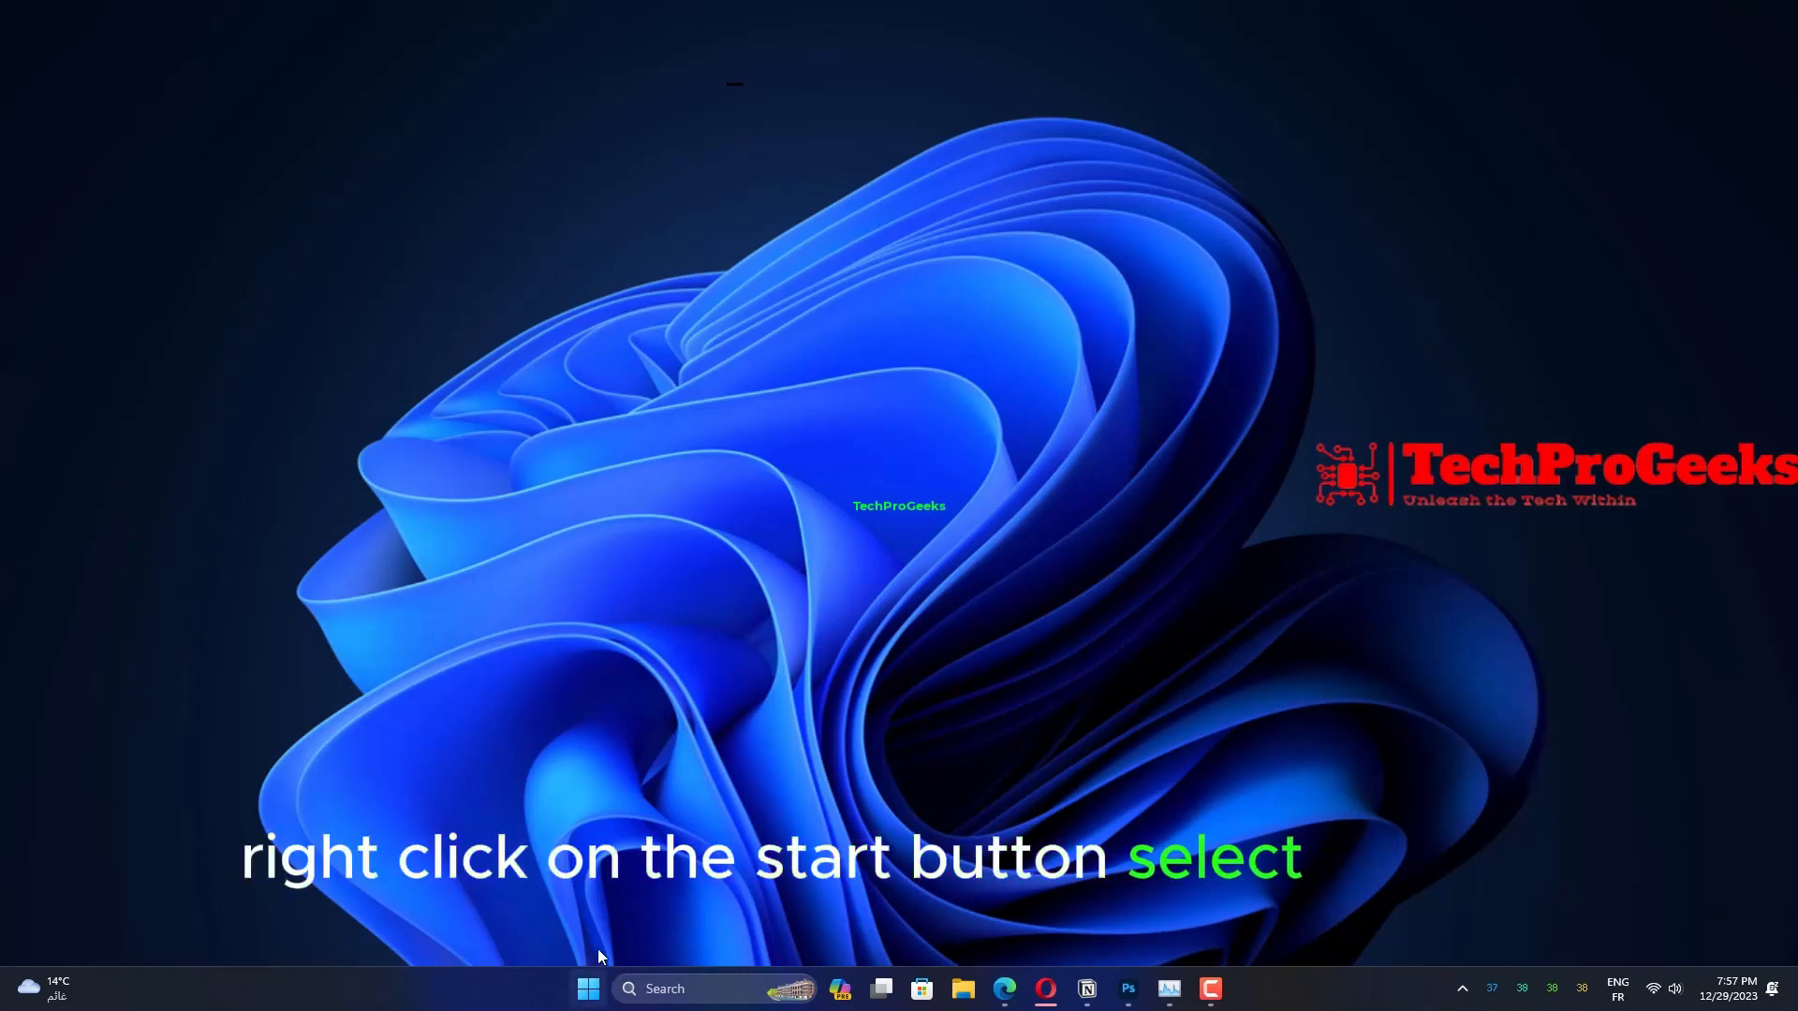
Step: Bring up the Start button's power-user menu to reach Settings
right_click(588, 989)
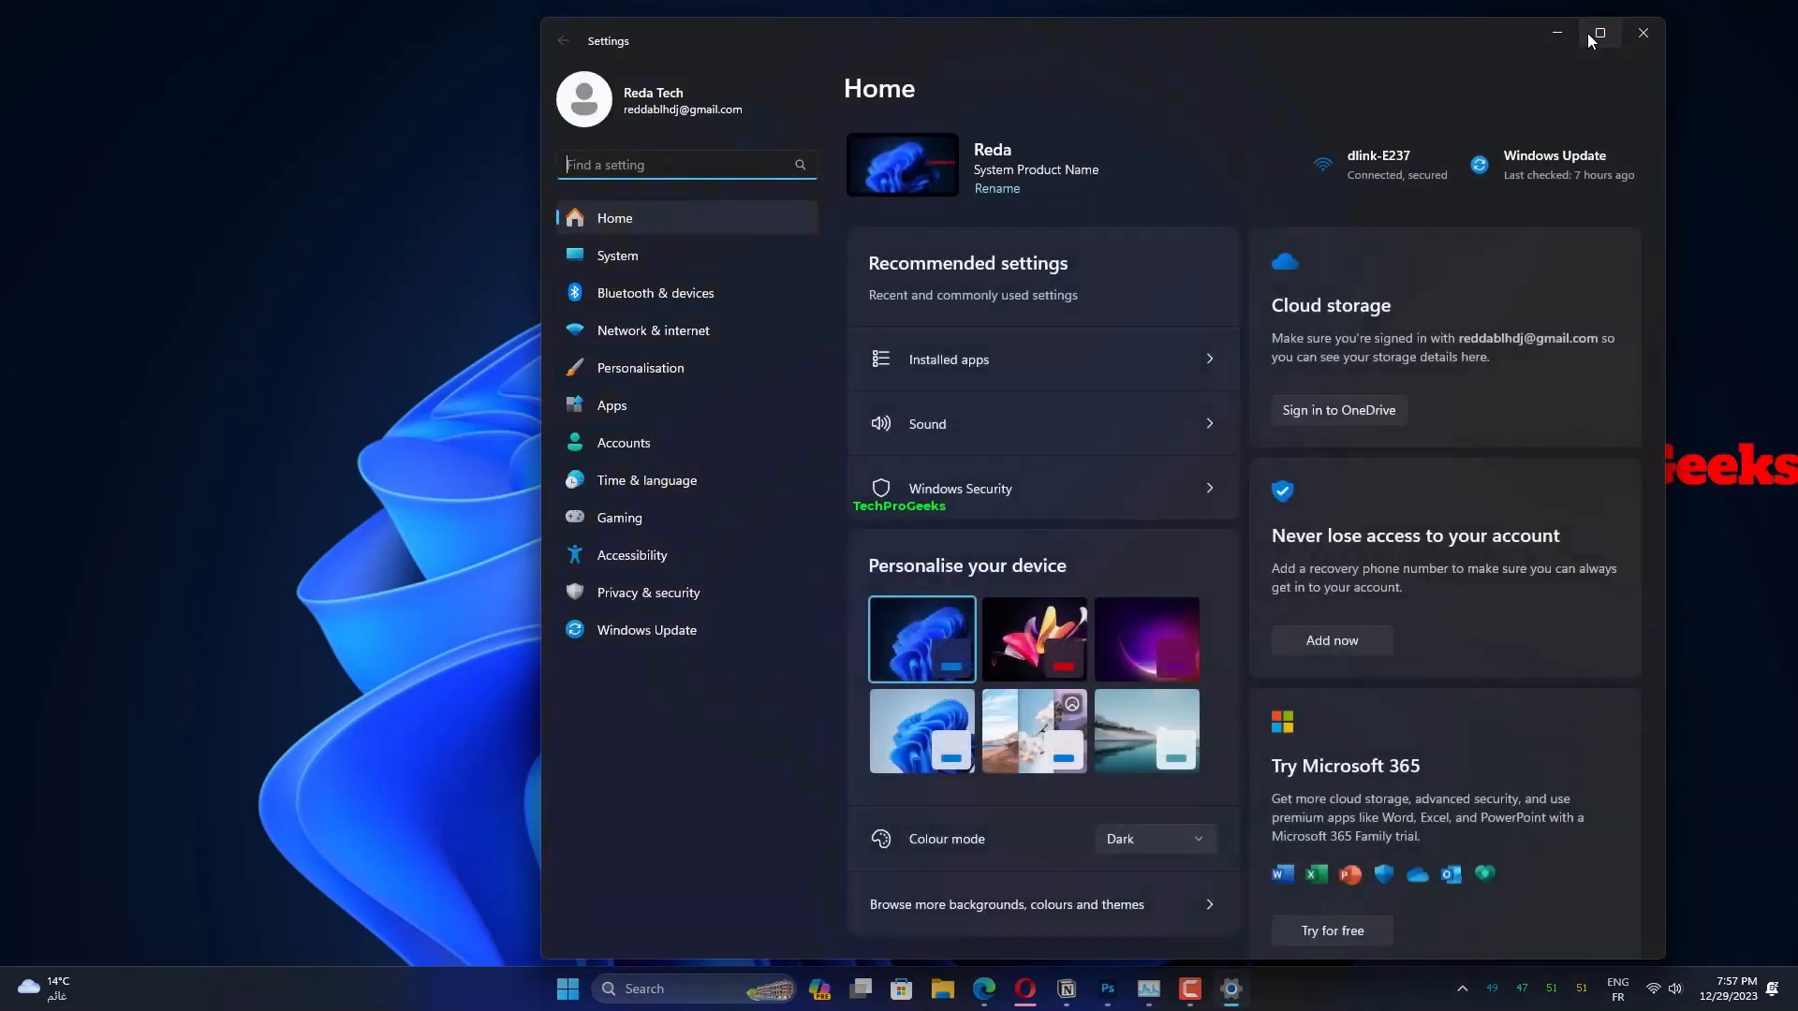
Step: Maximise Settings and show the Light/Dark/Custom mode choices under Personalisation > Colours
click(1597, 32)
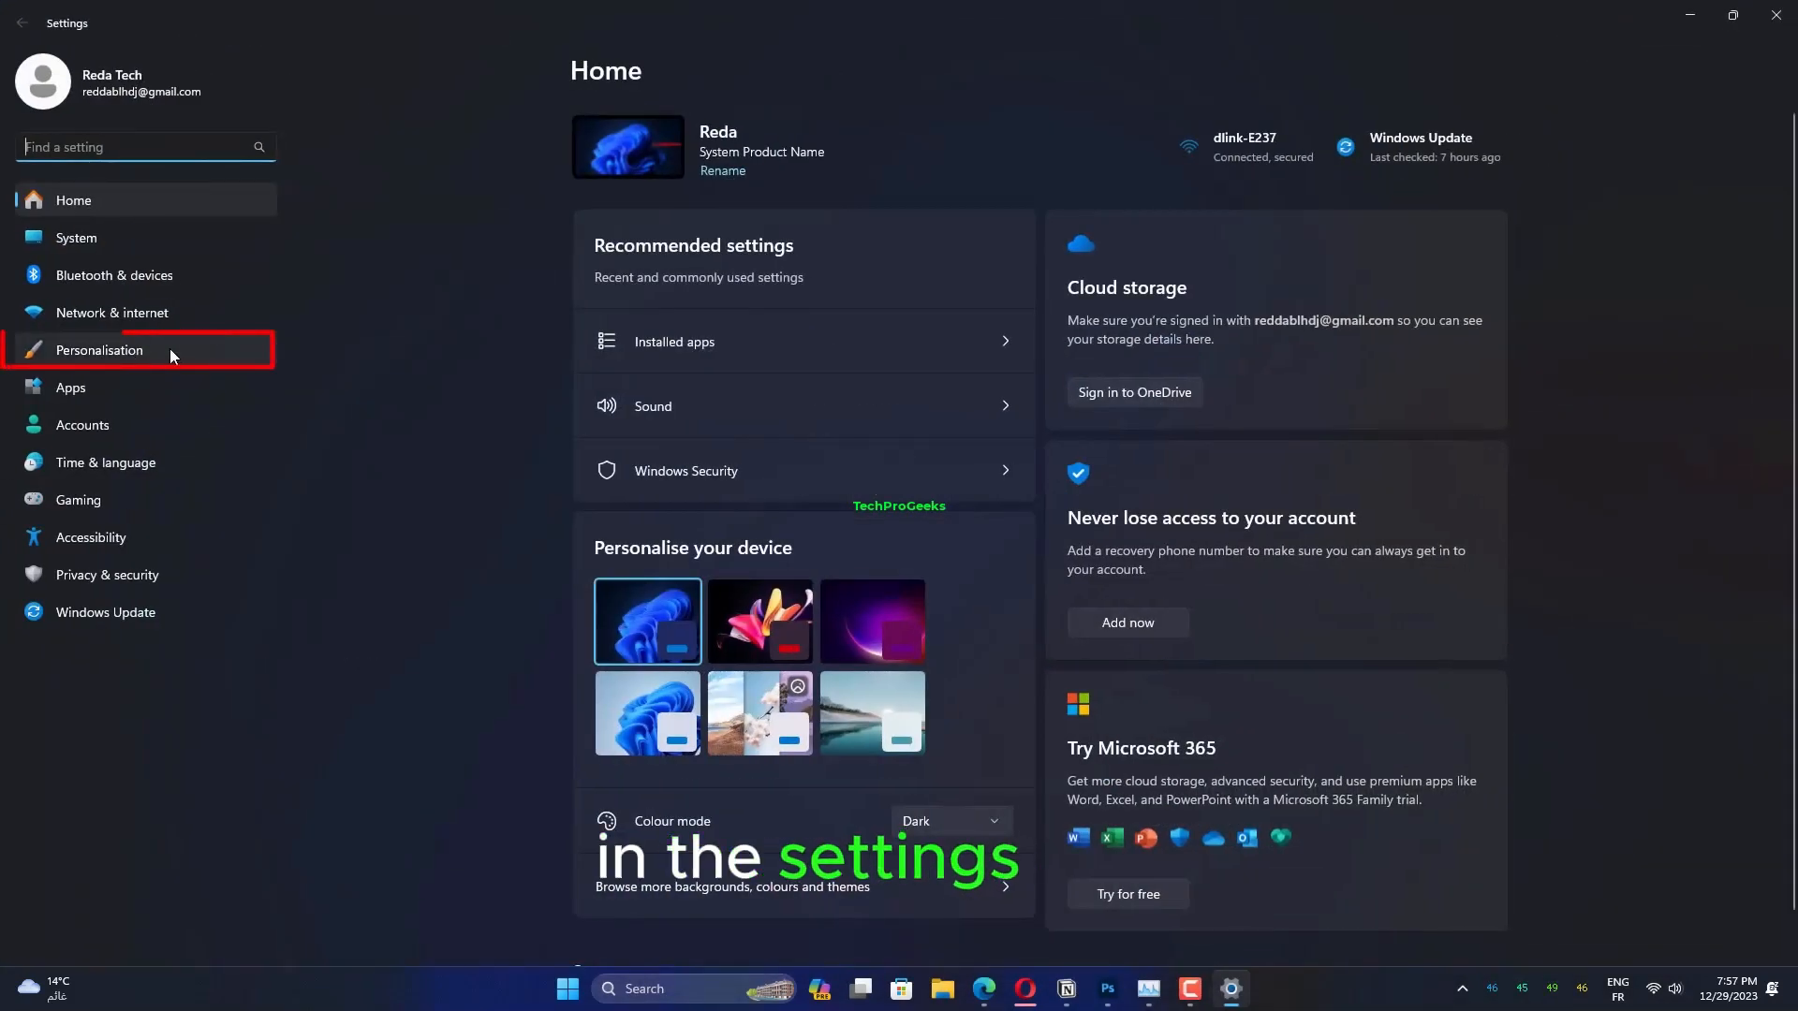
click(99, 350)
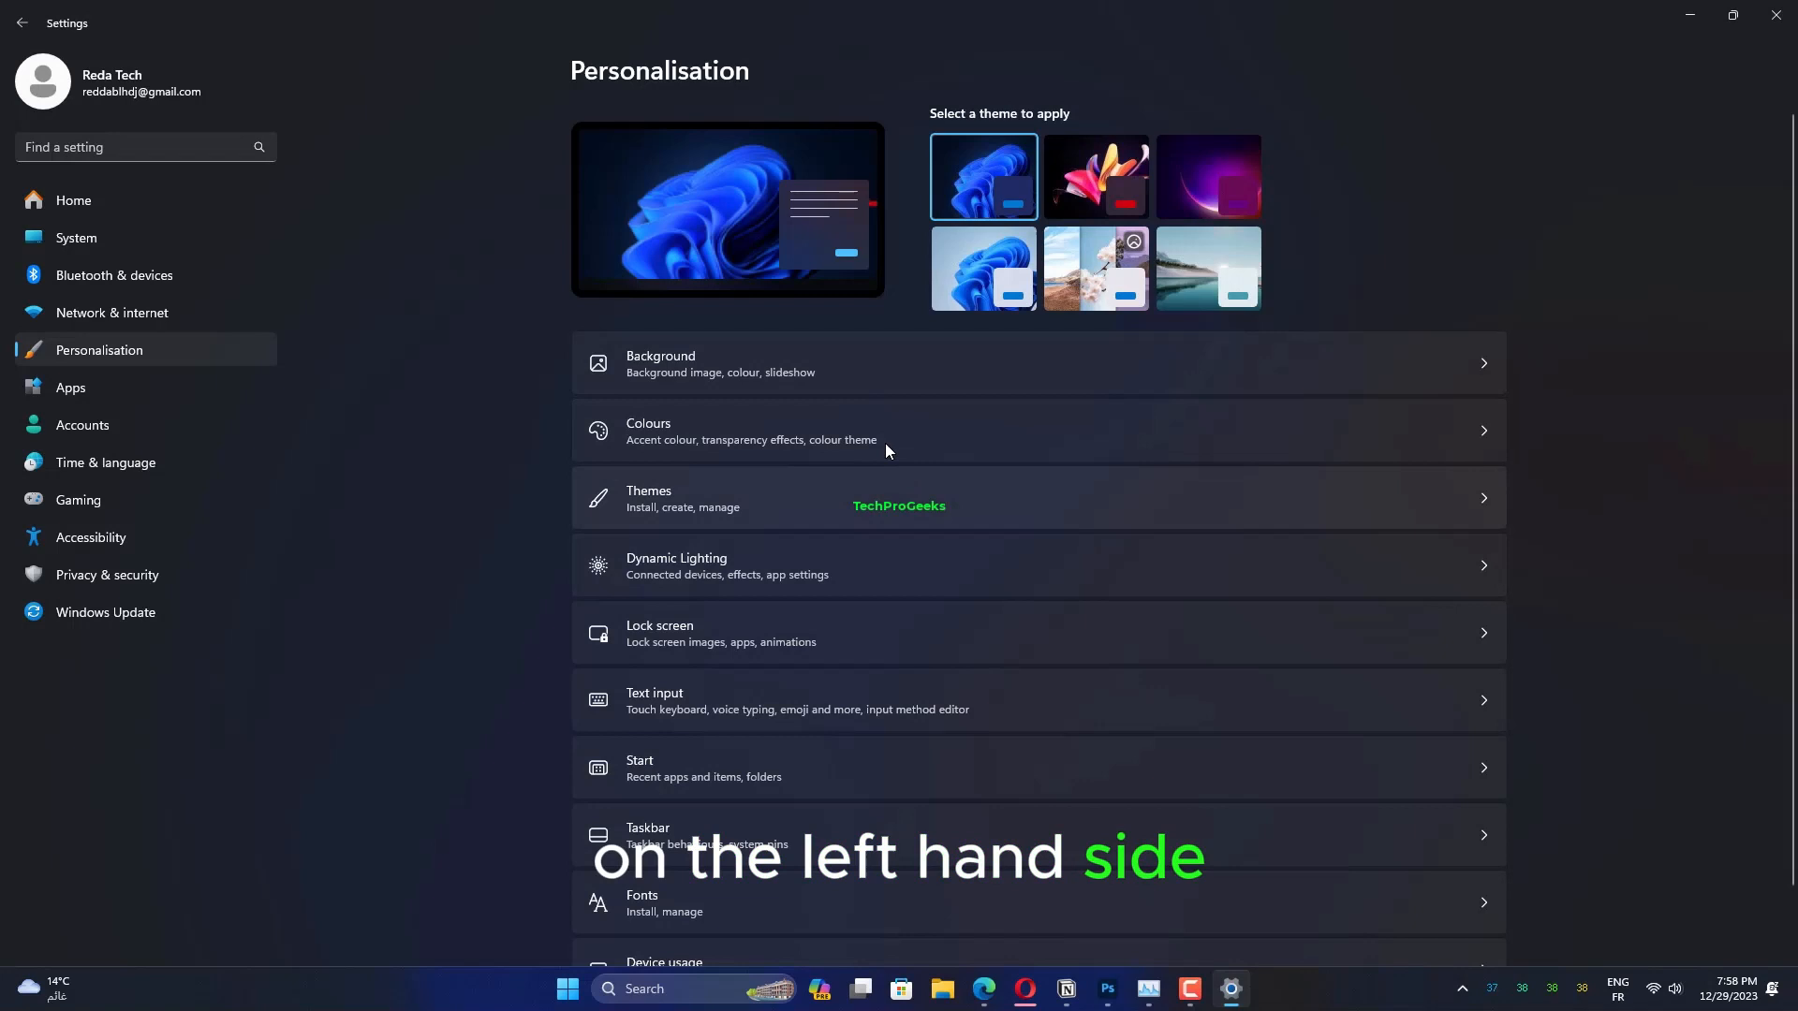
click(648, 431)
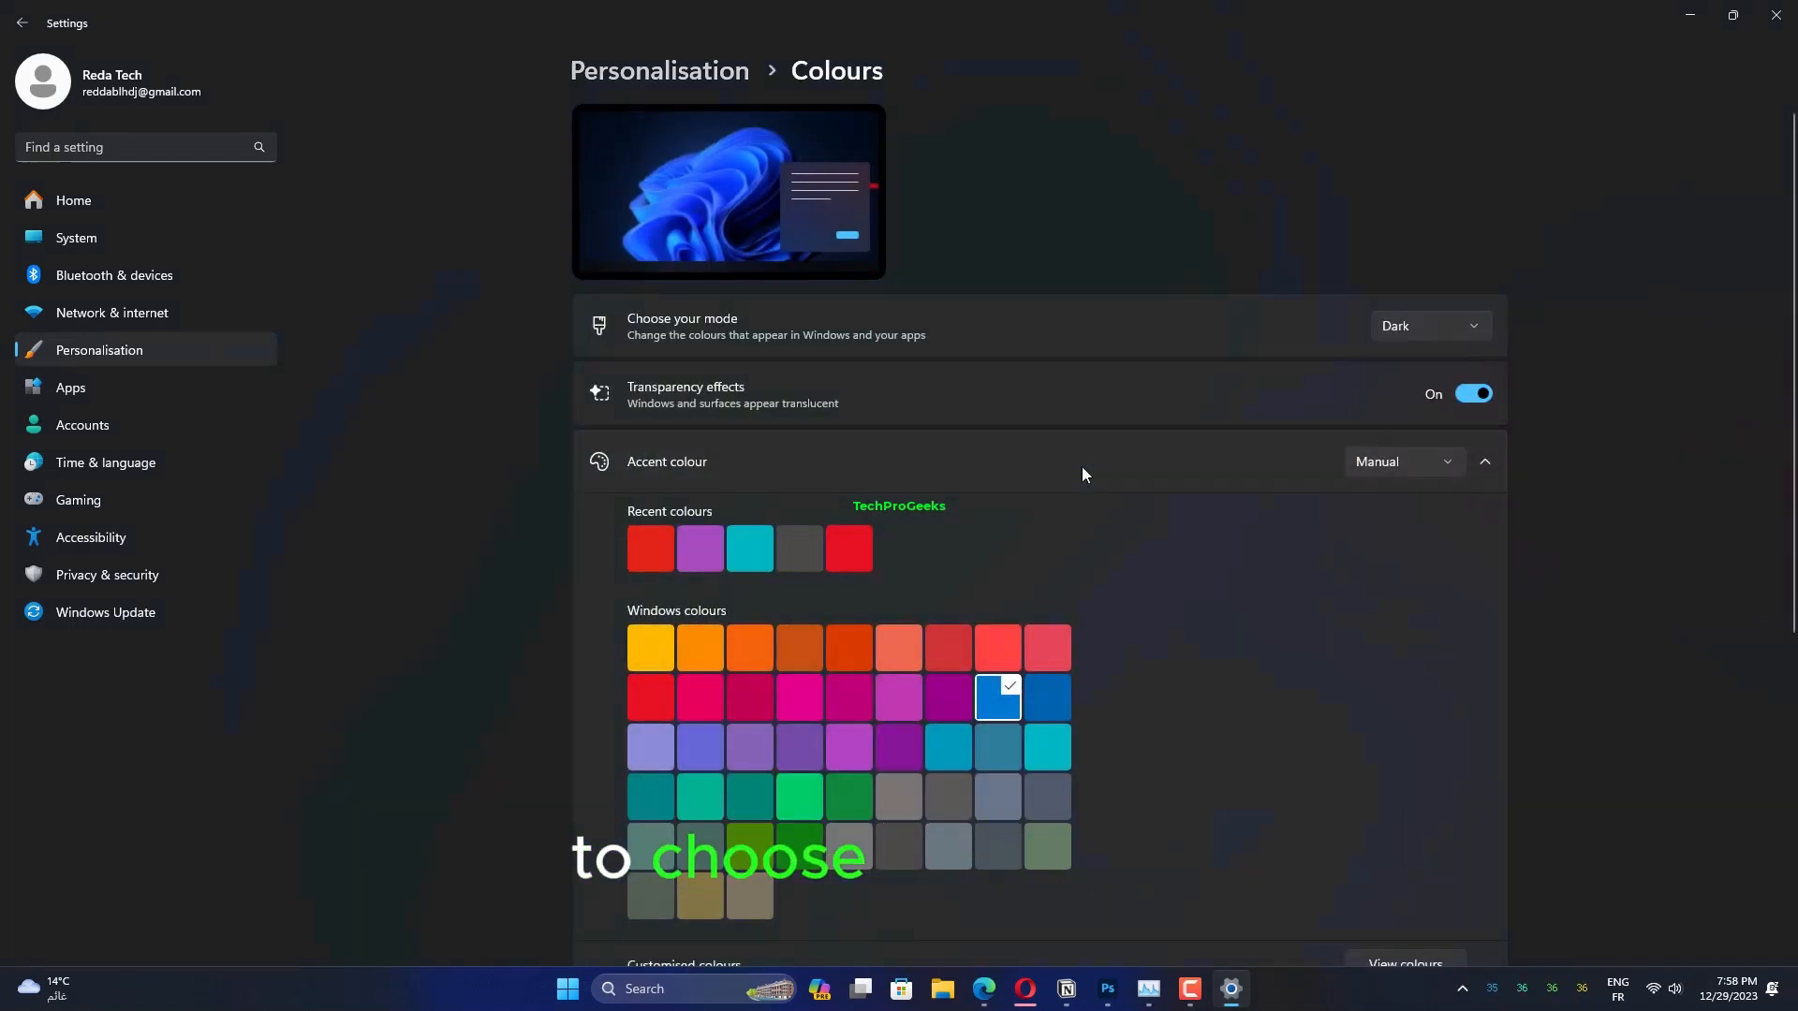
click(1427, 326)
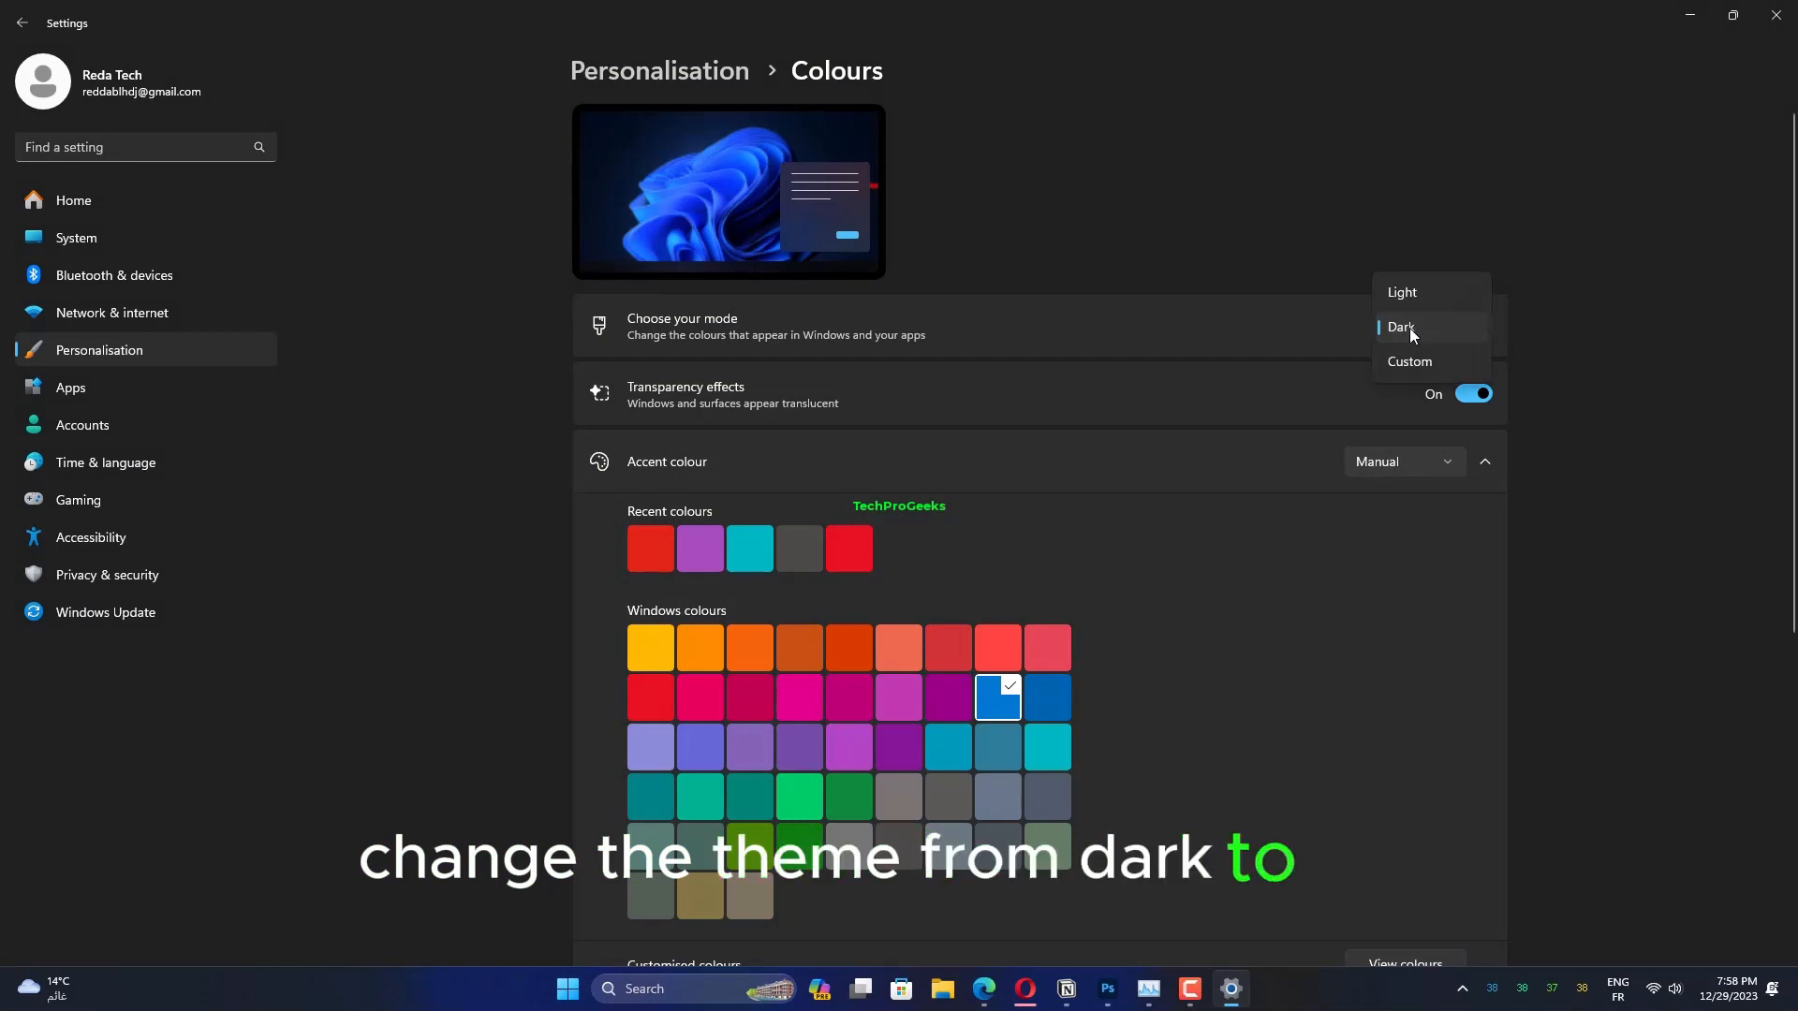
mouse_move(1149, 333)
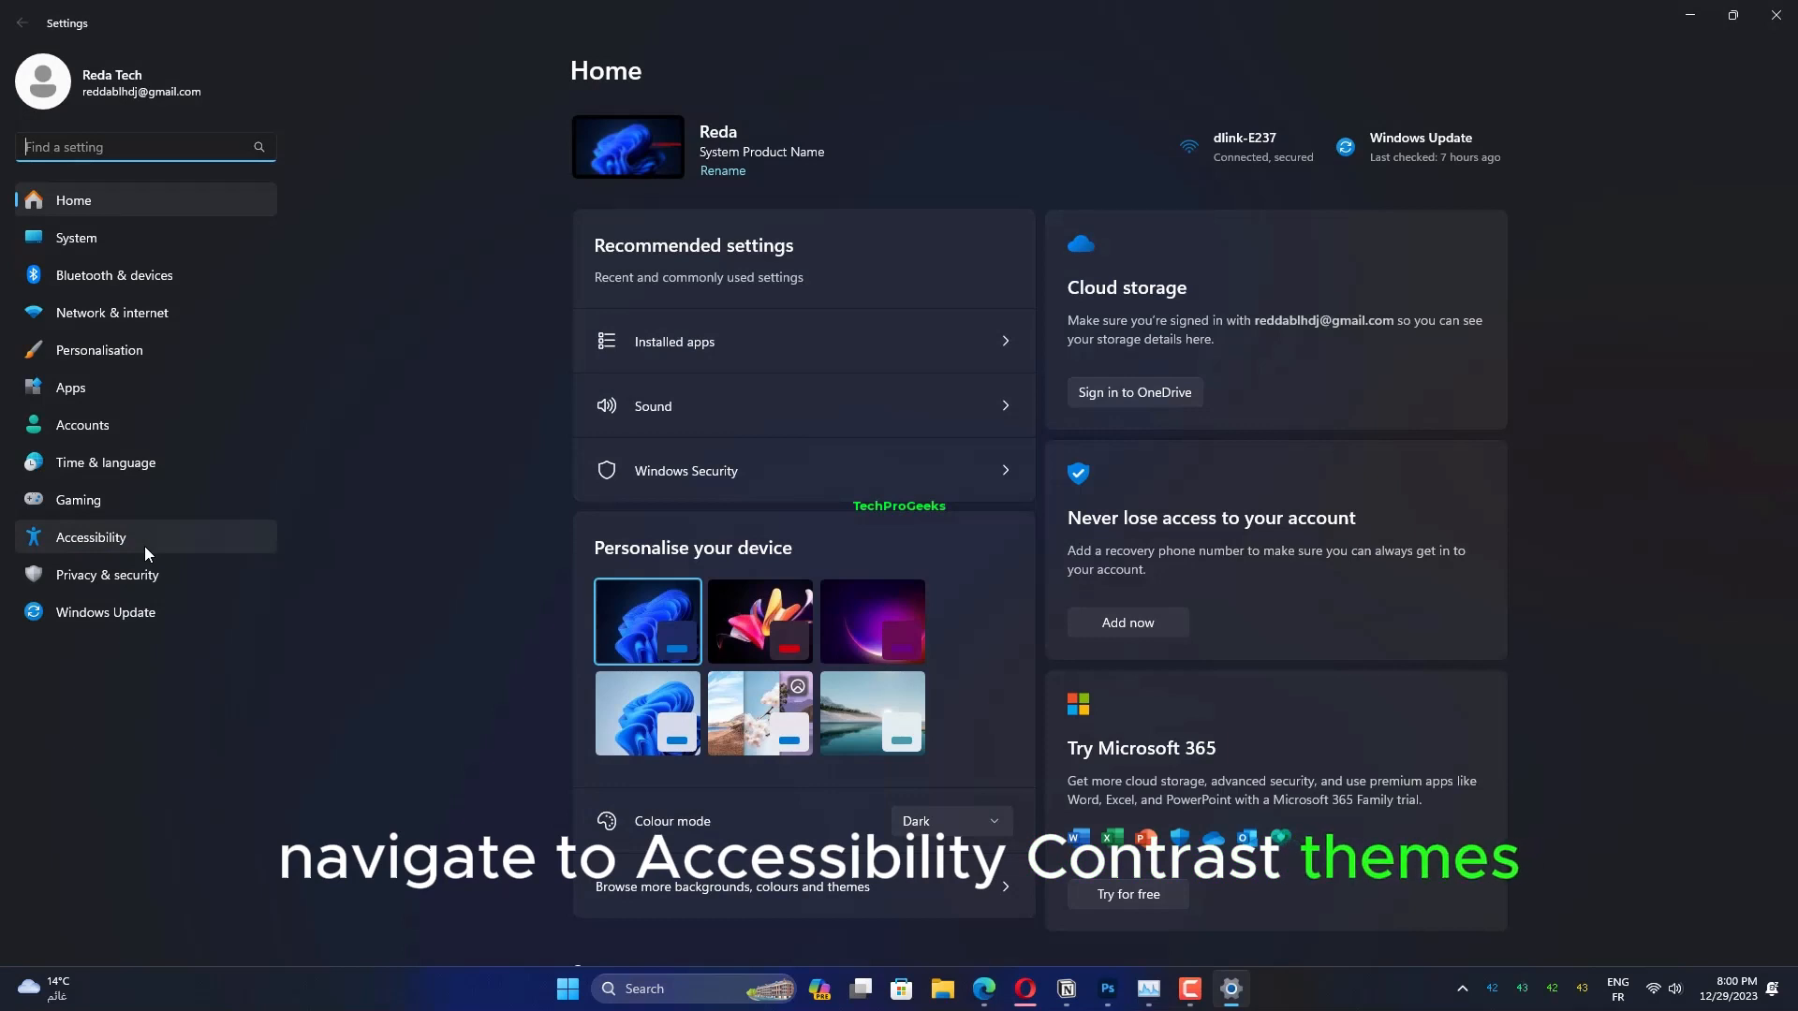
Step: Show the Contrast themes list under Accessibility so it can be set to None
click(90, 538)
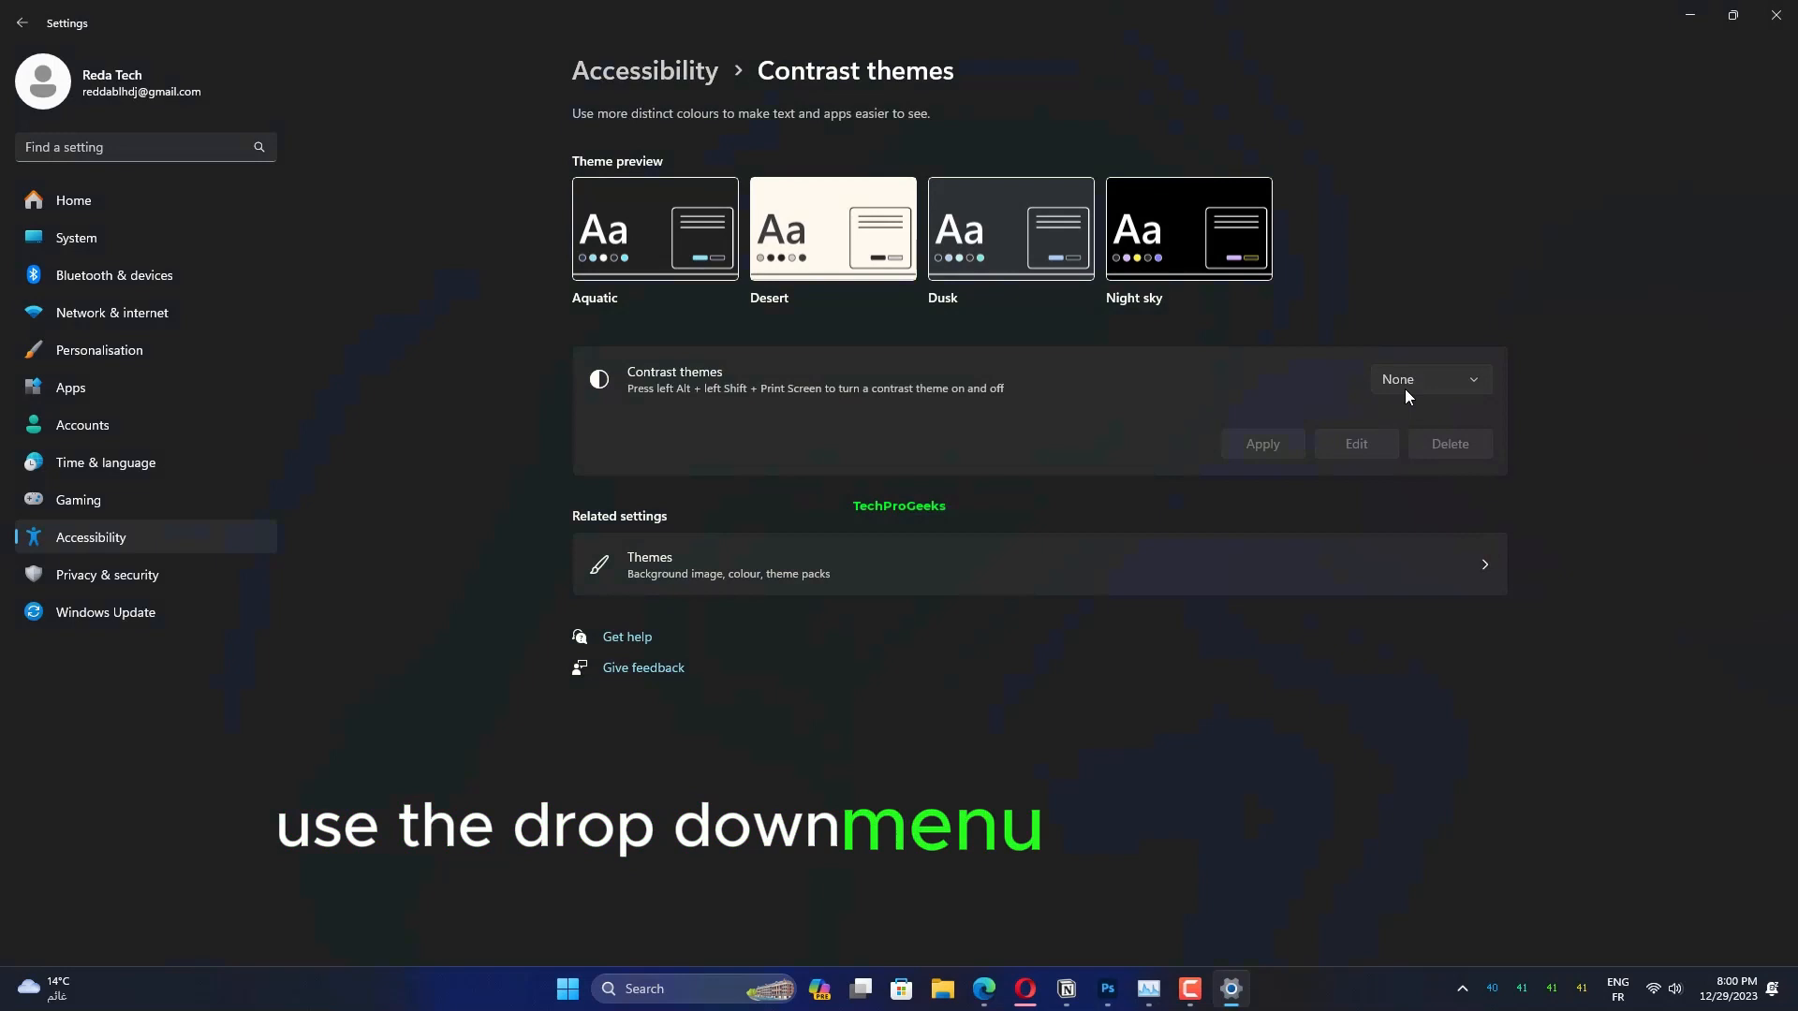
click(1429, 380)
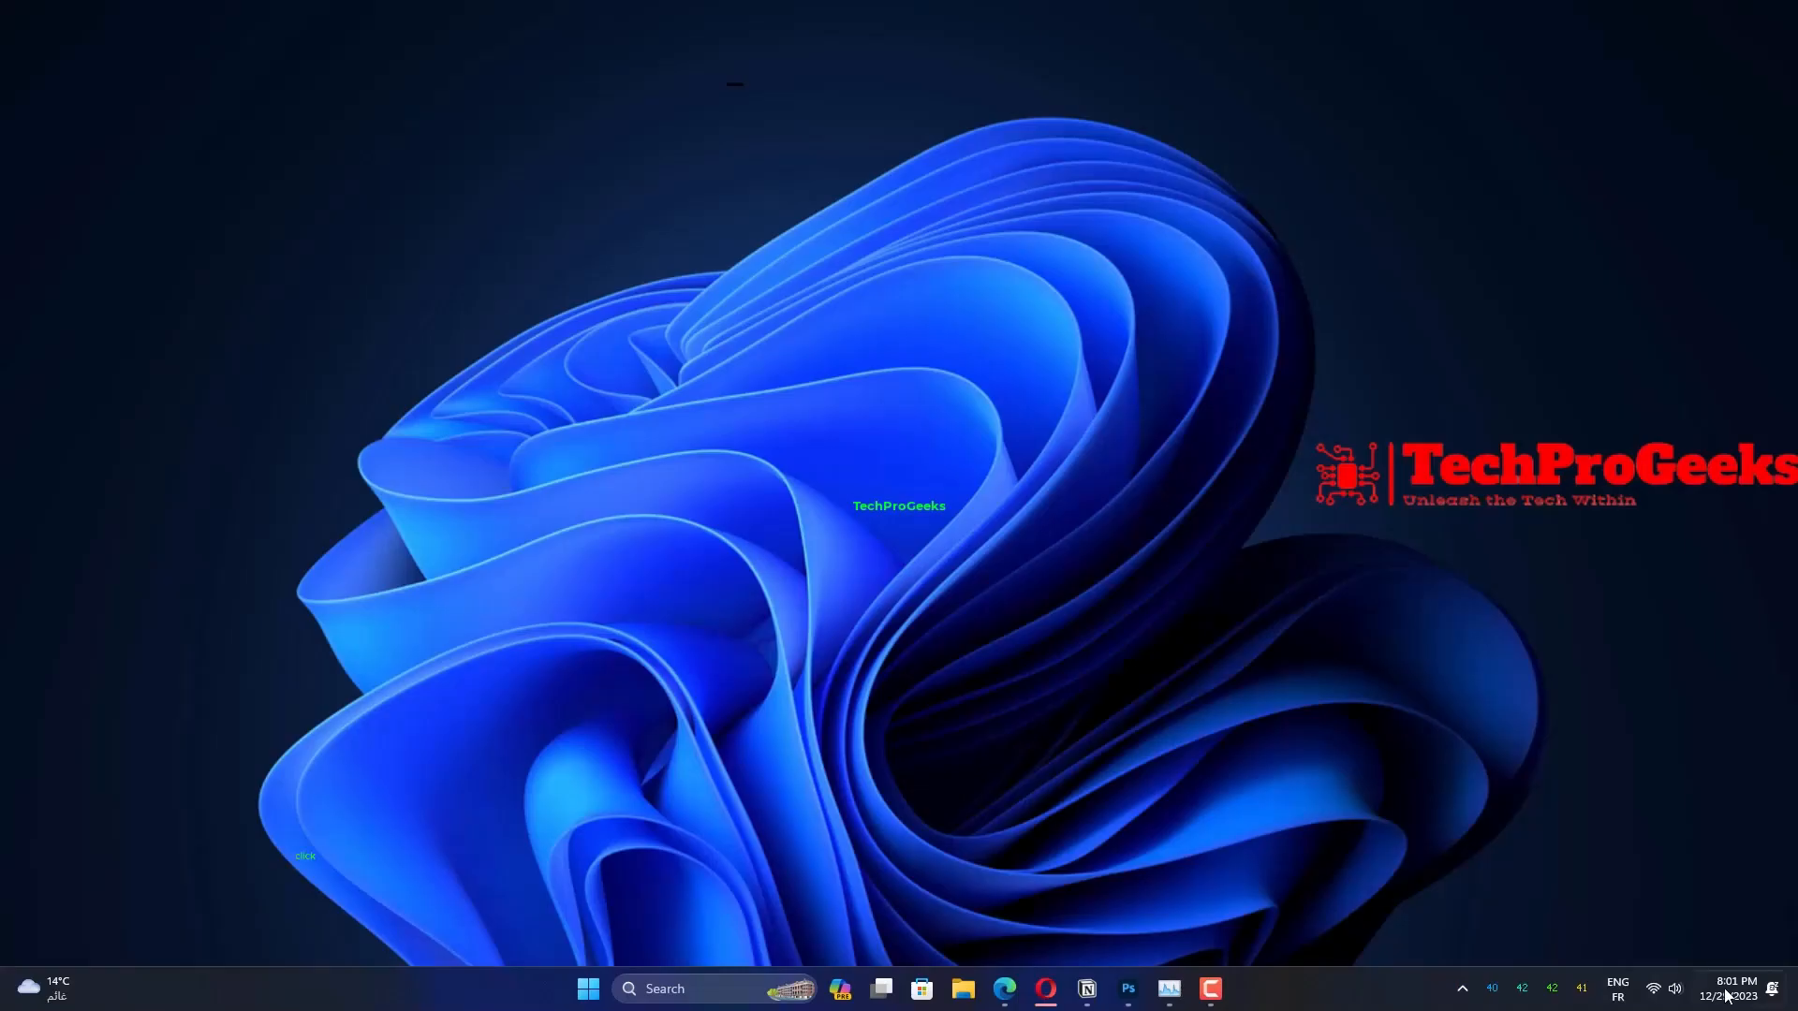
Step: Expand the Accessibility options in the taskbar quick settings panel
click(1674, 988)
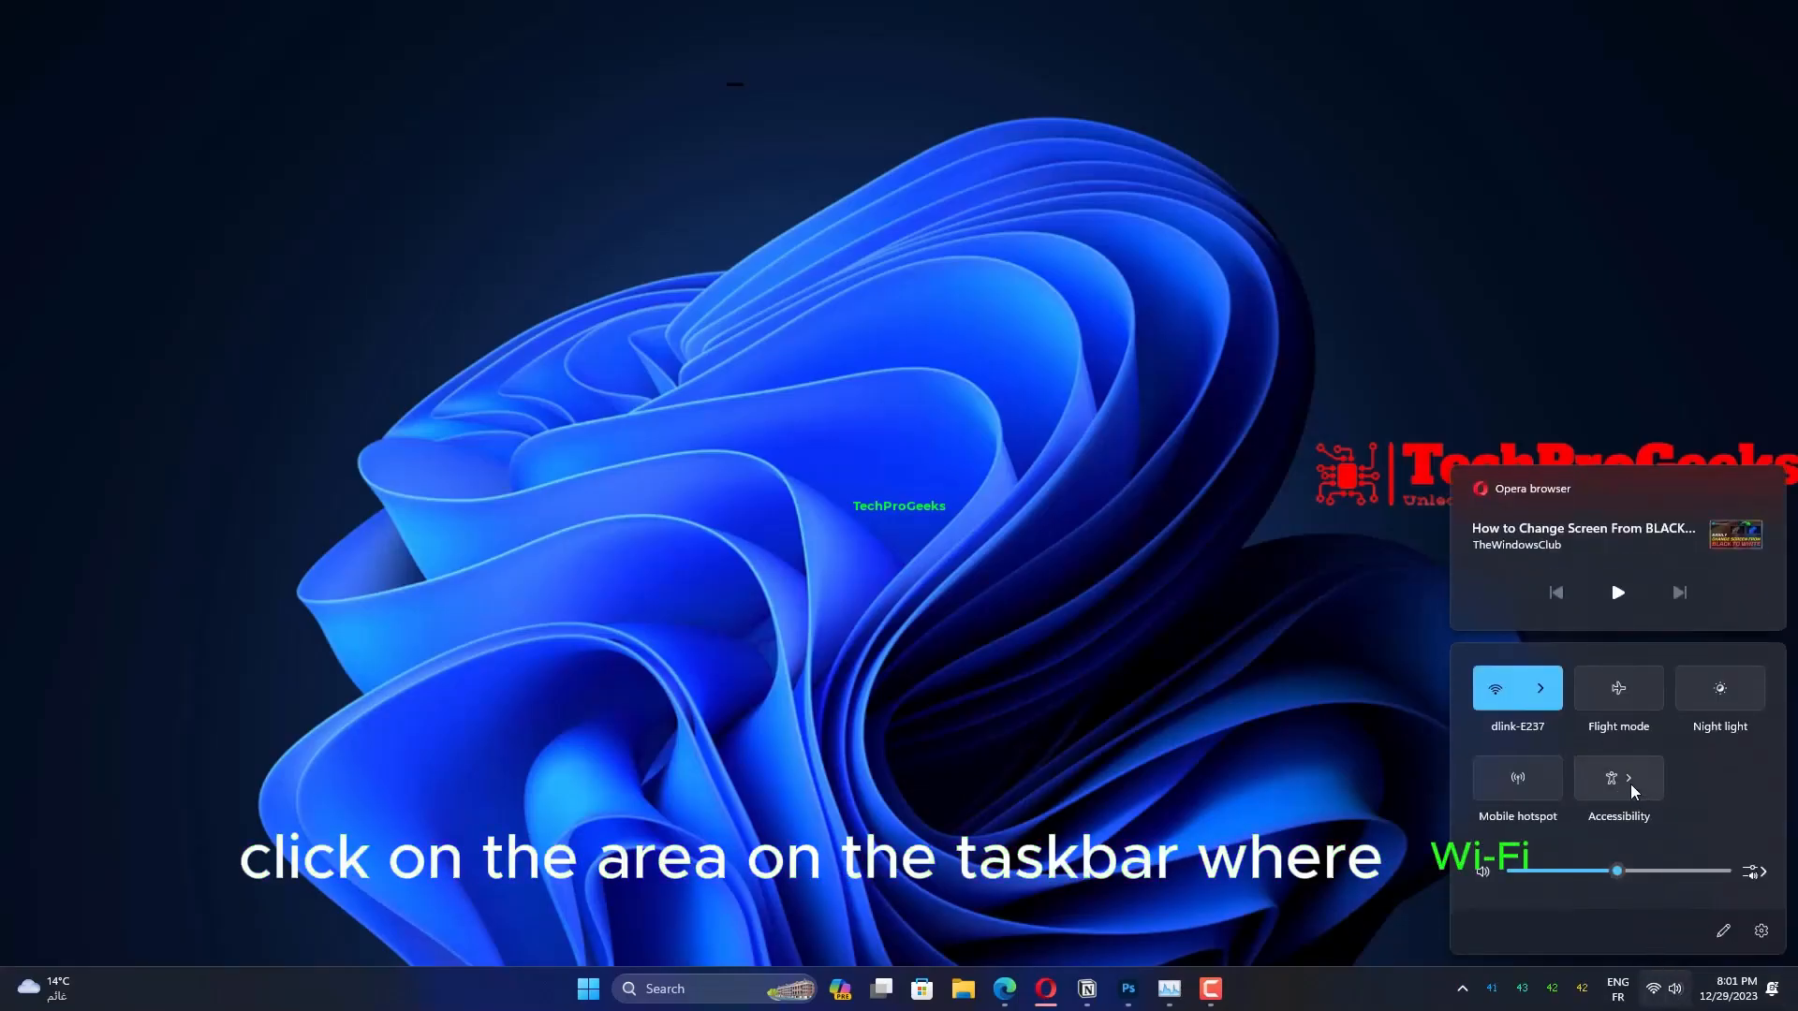
click(1626, 777)
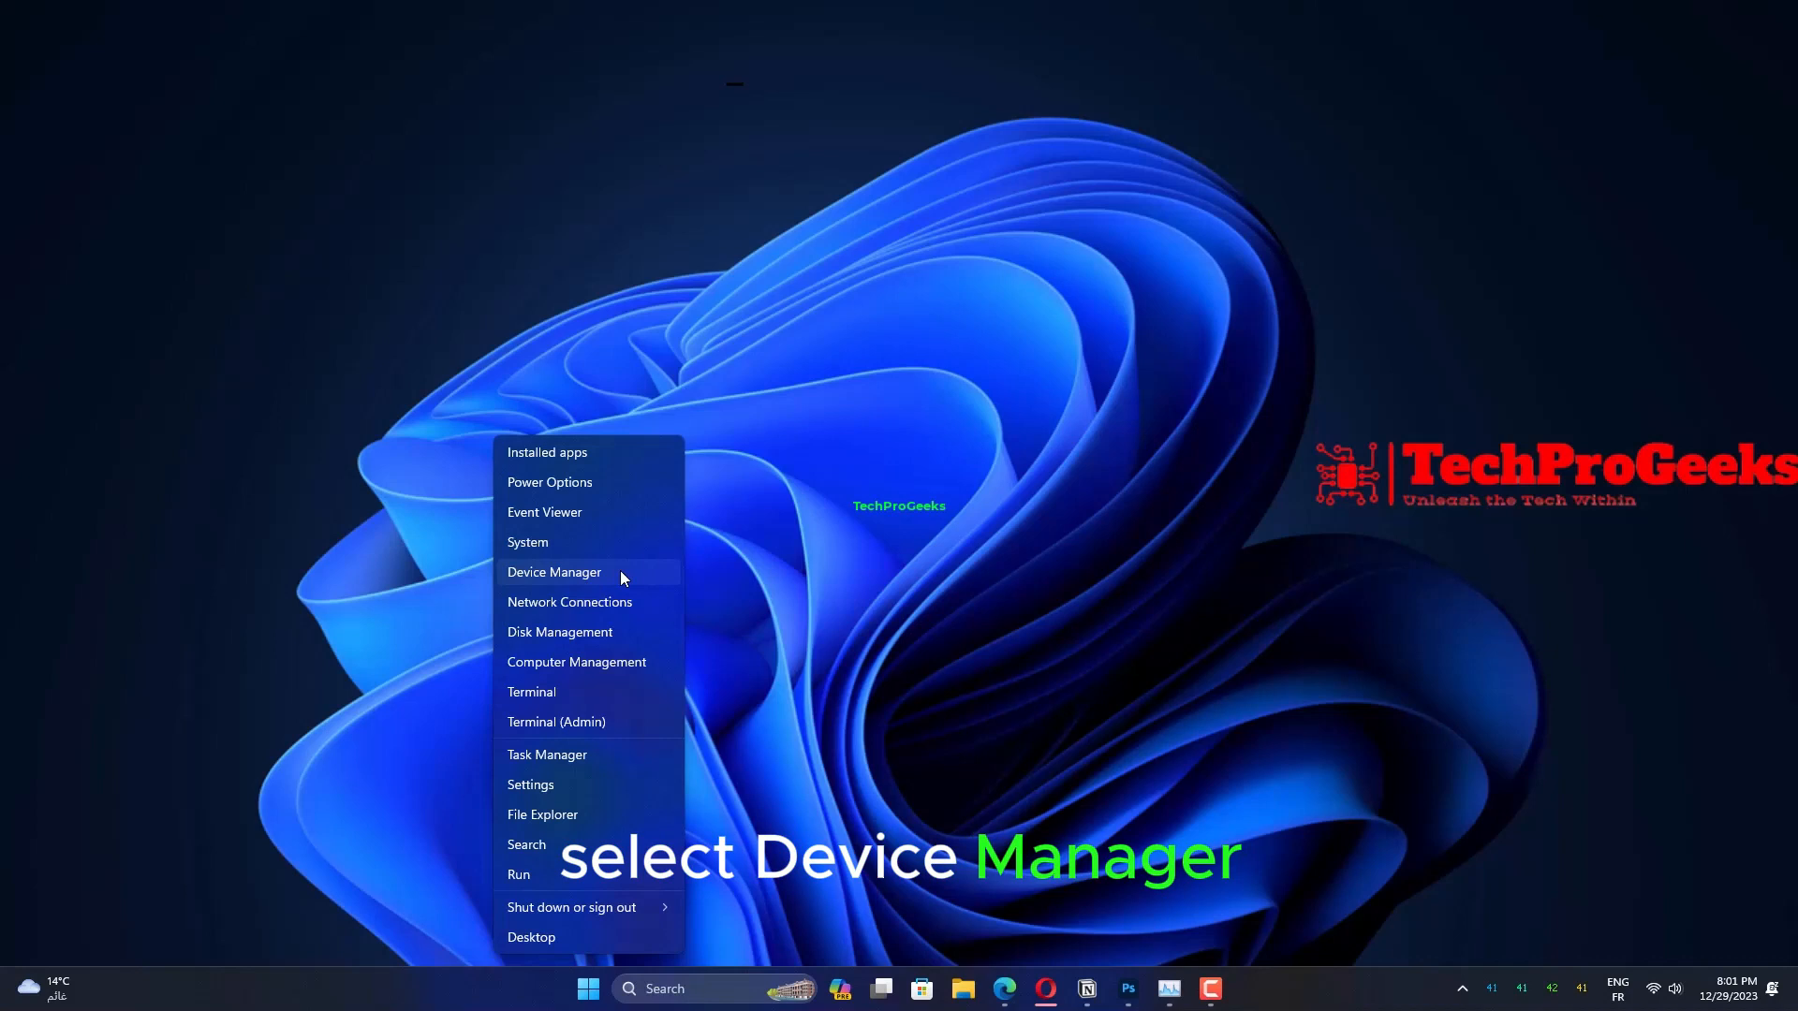
Step: Launch Device Manager and bring up actions for the Intel UHD Graphics 630 adaptor
click(555, 573)
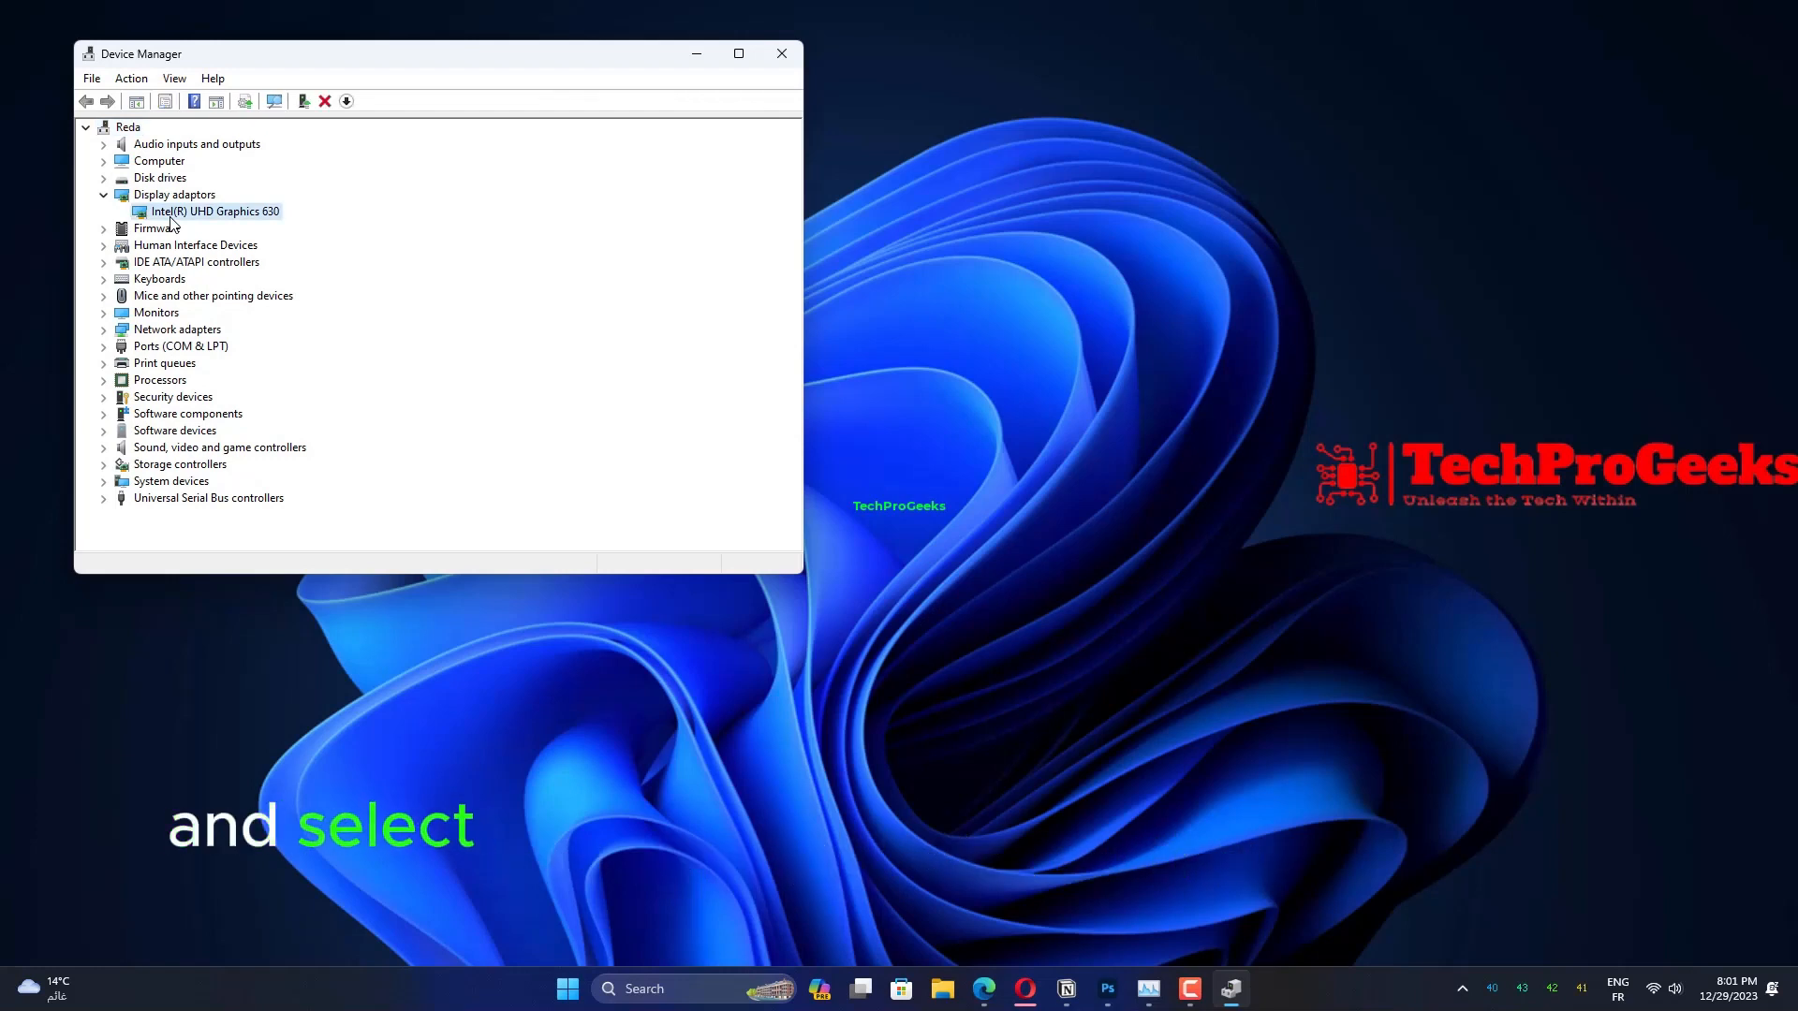
right_click(212, 211)
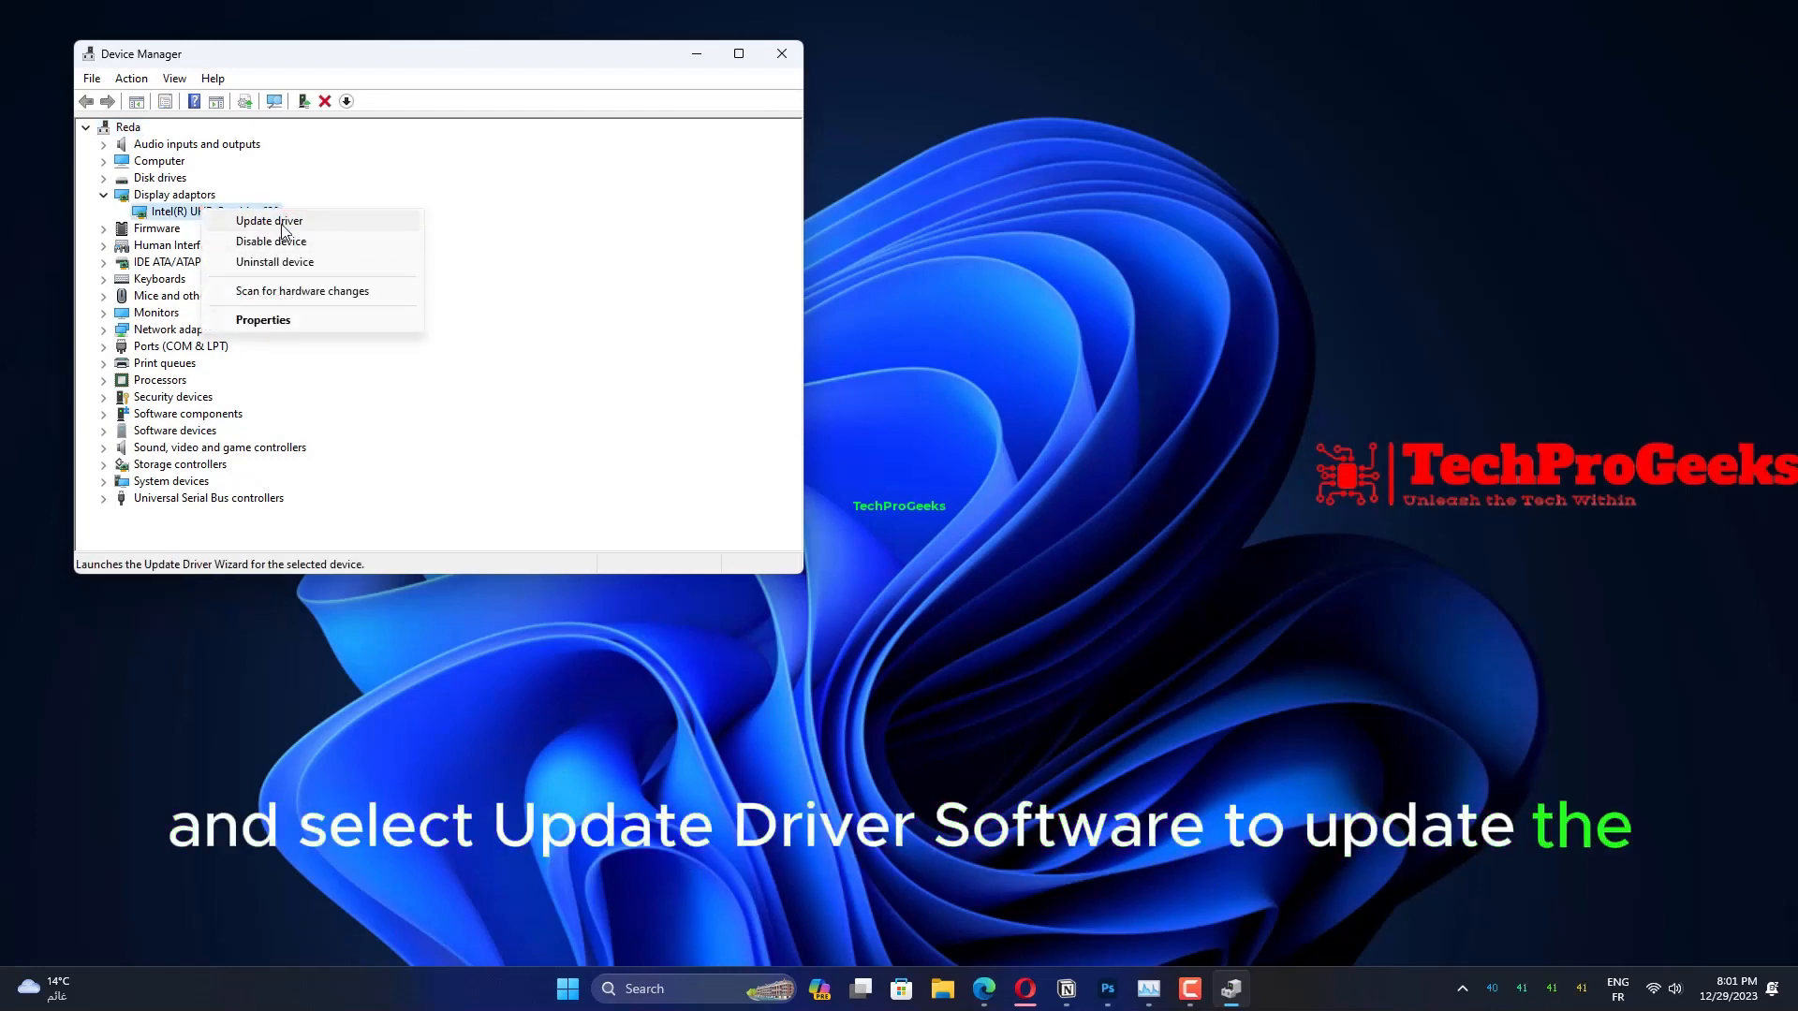